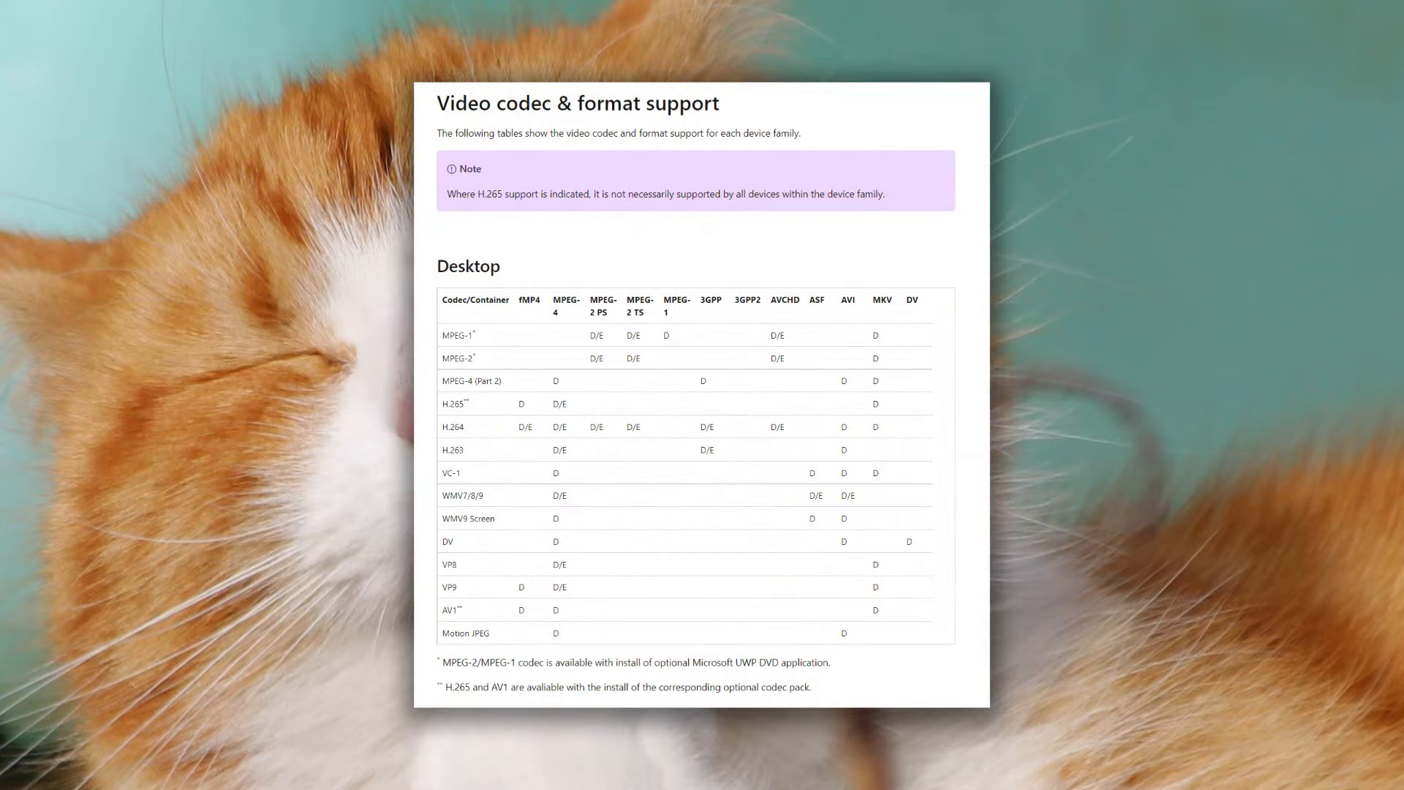
Open the Microsoft Store HEVC codec result, then get the free AV1 Video Extension.
scroll(down, 3)
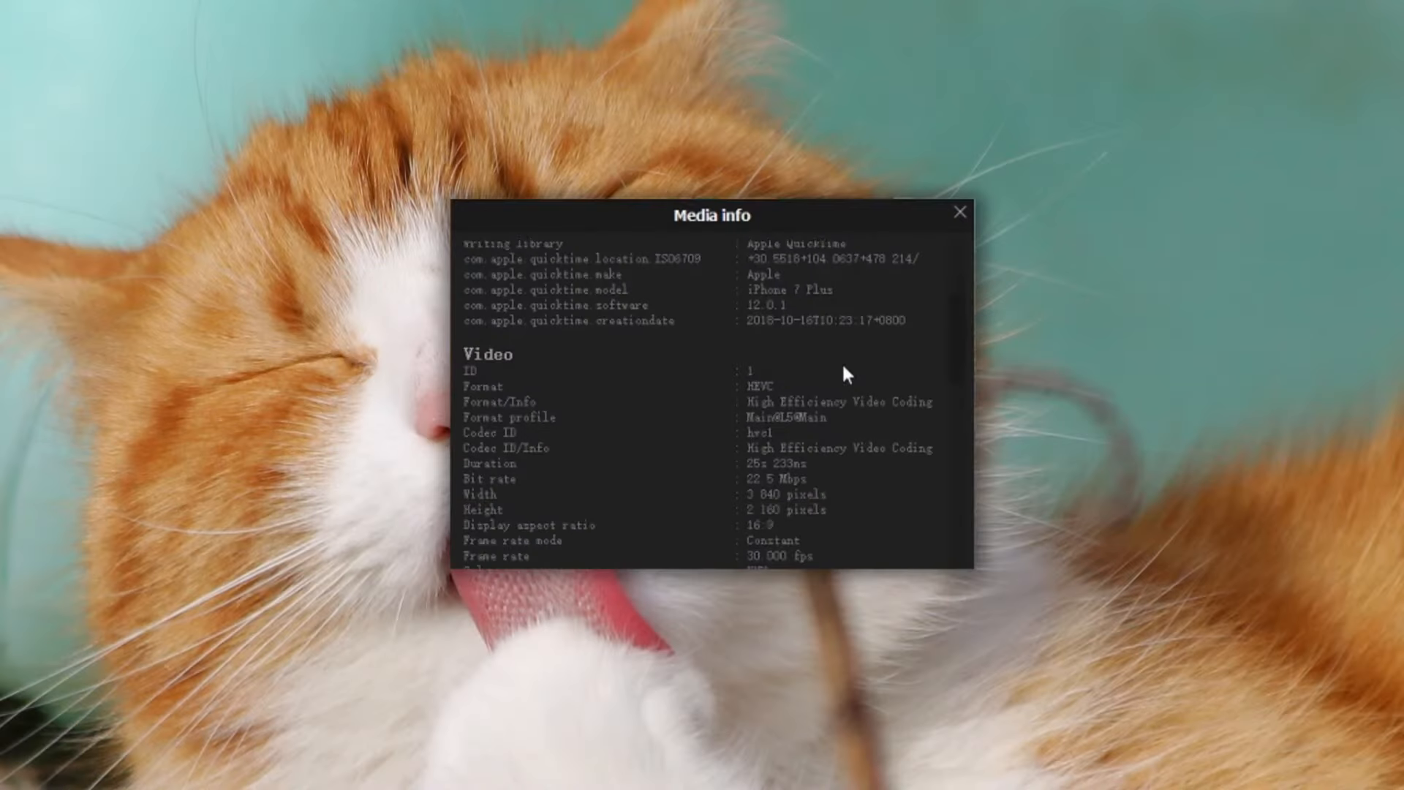
scroll(down, 3)
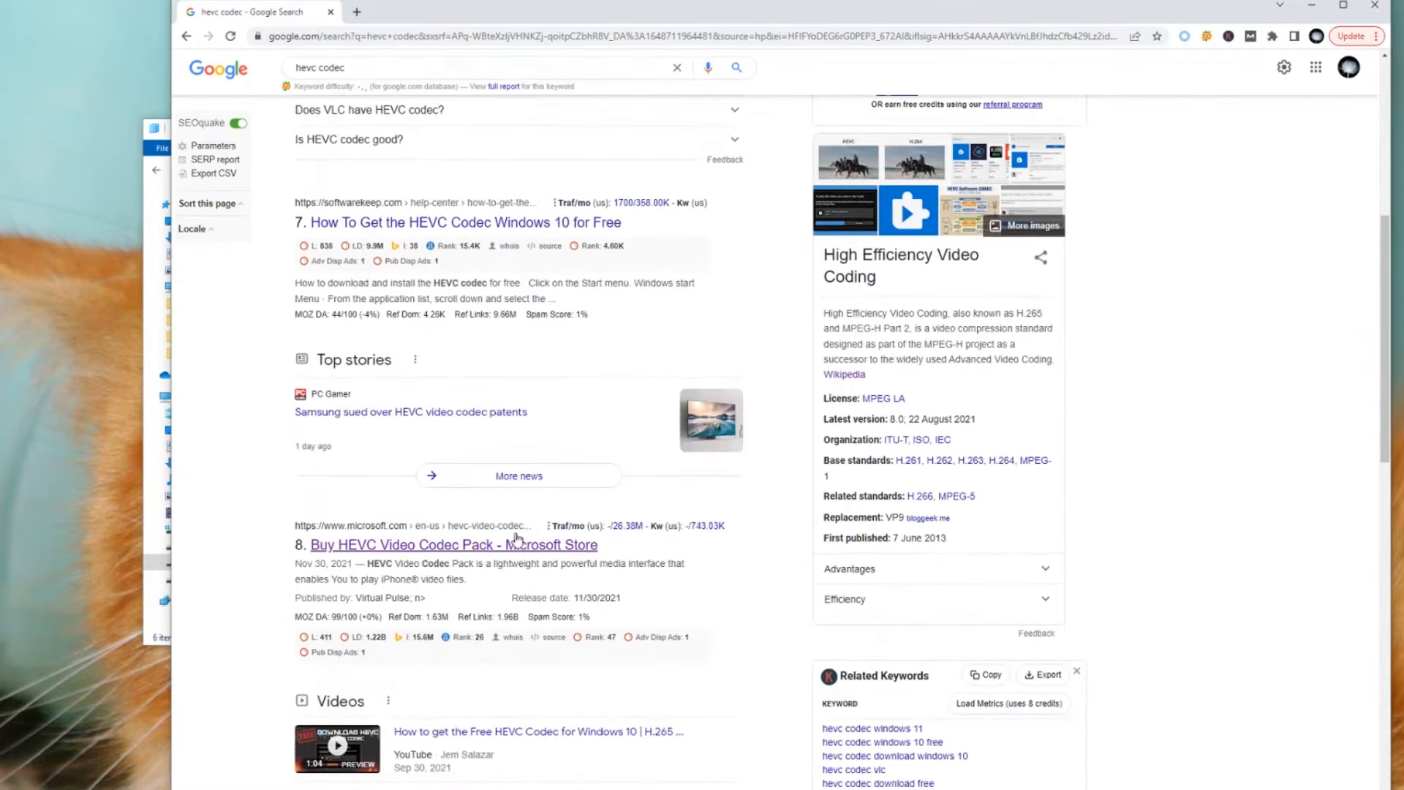
click(455, 544)
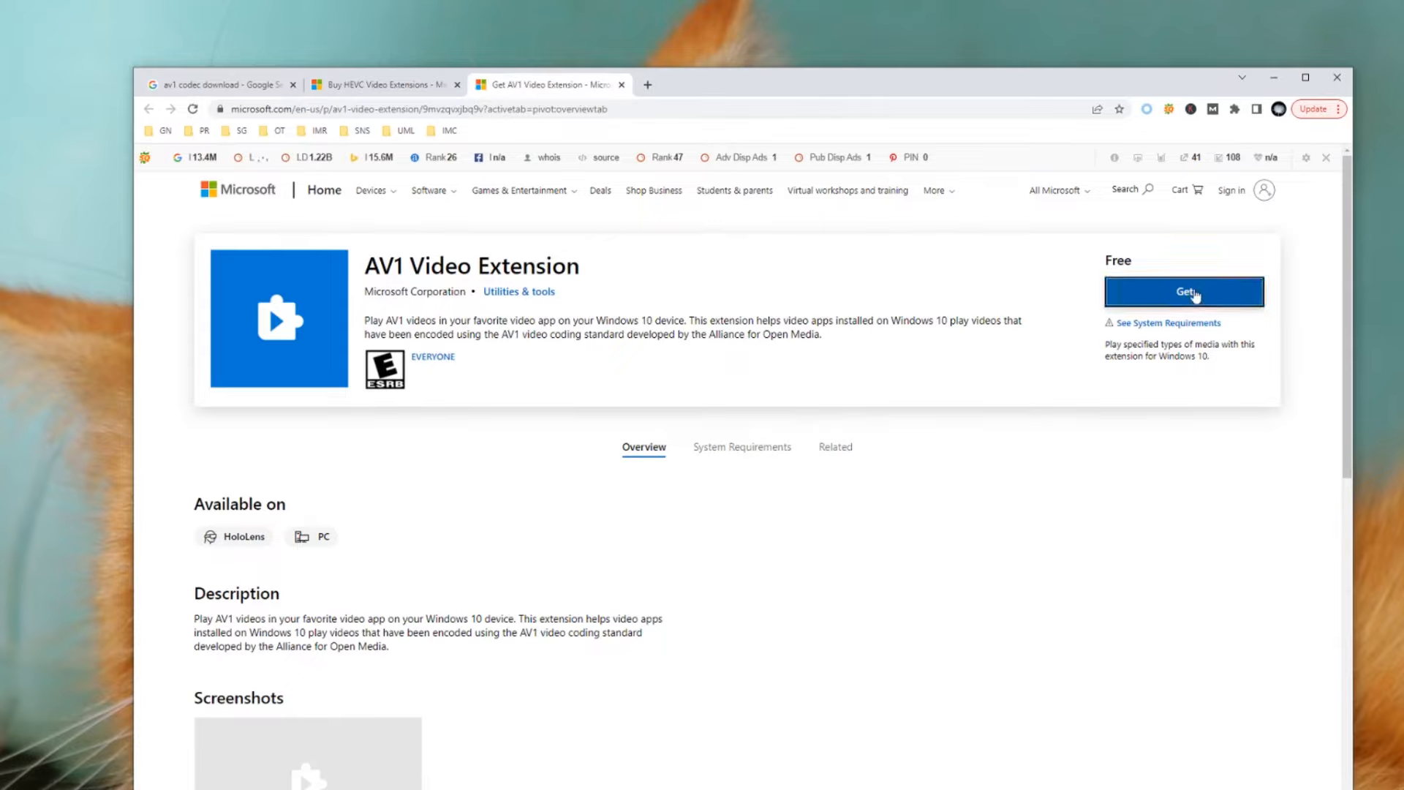
click(1184, 292)
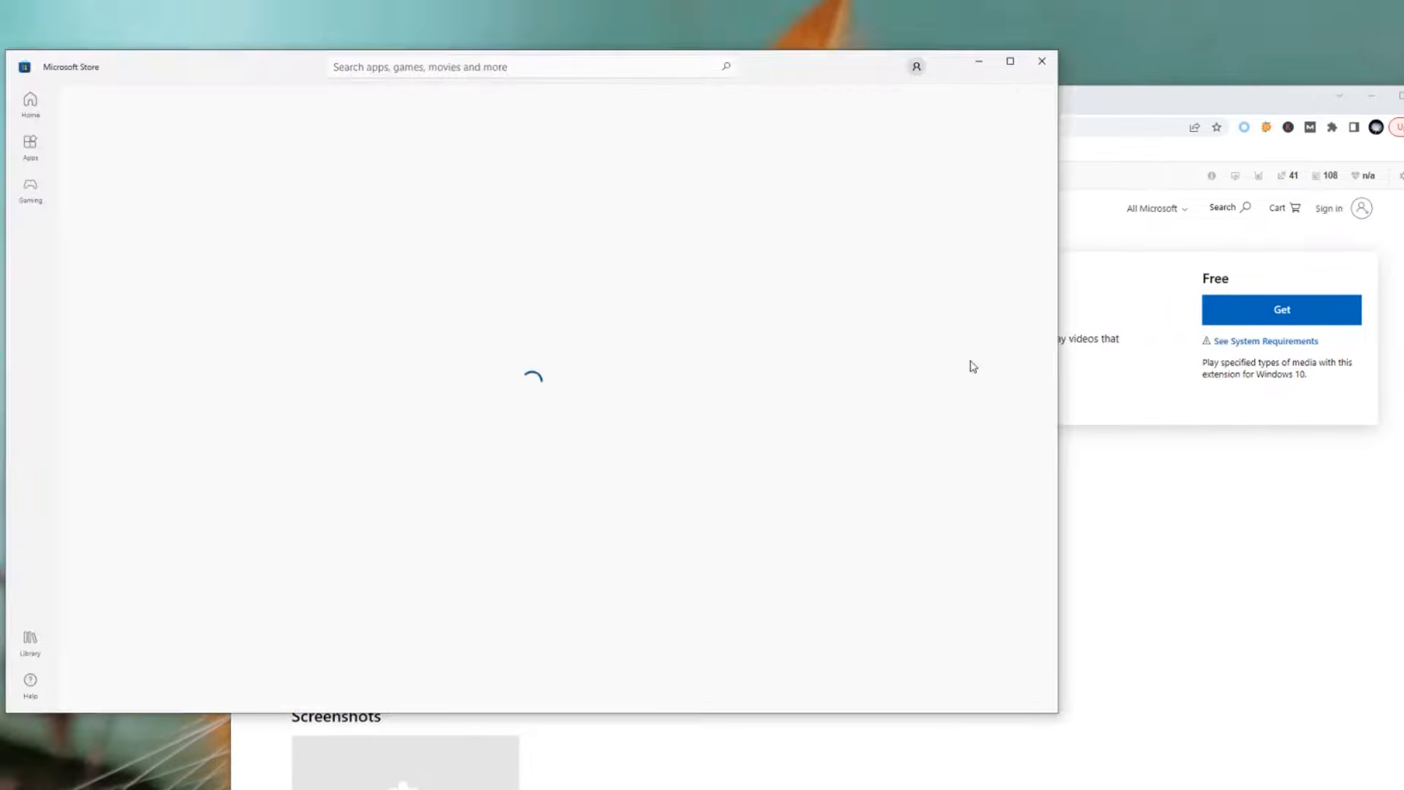
mouse_move(897, 334)
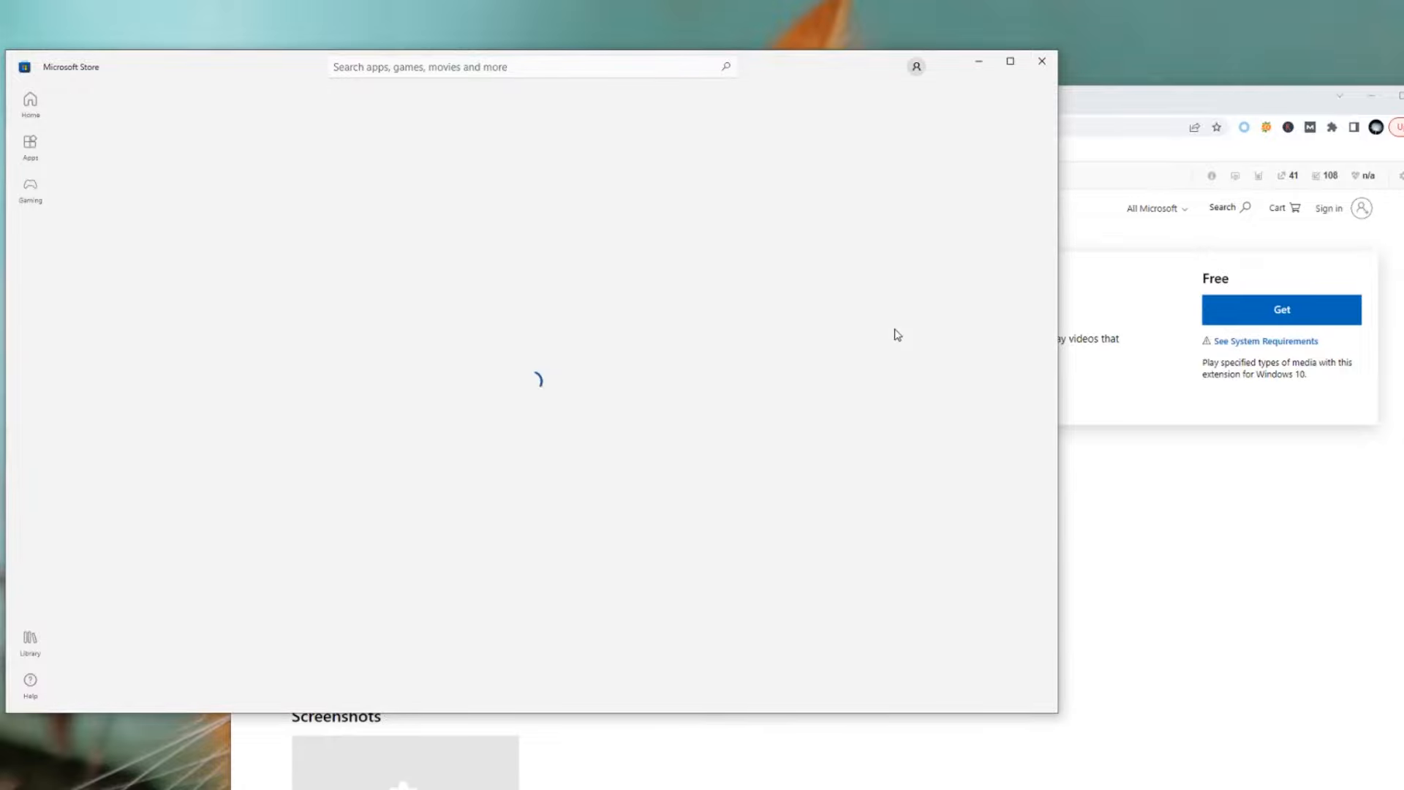